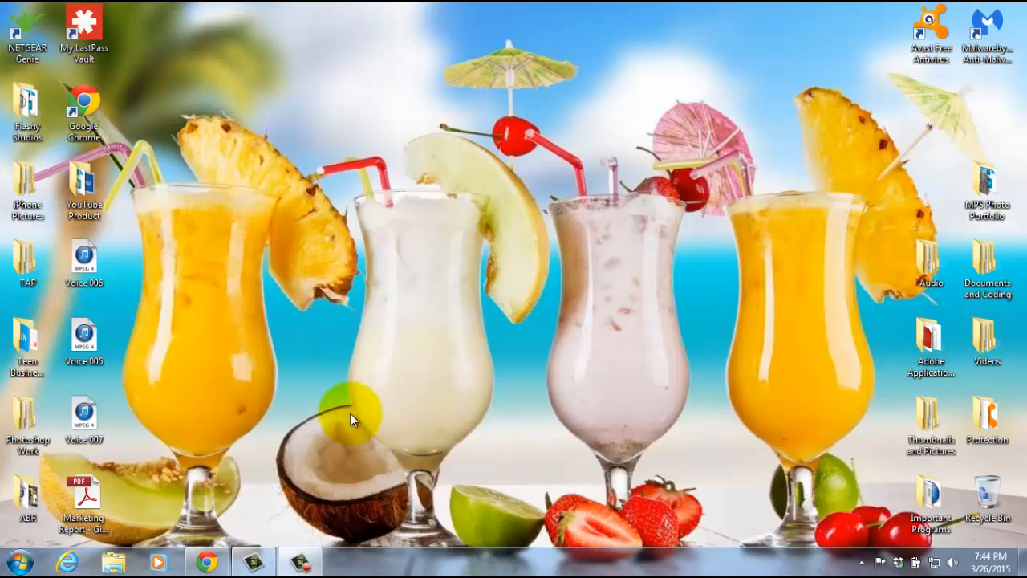
mouse_move(529, 321)
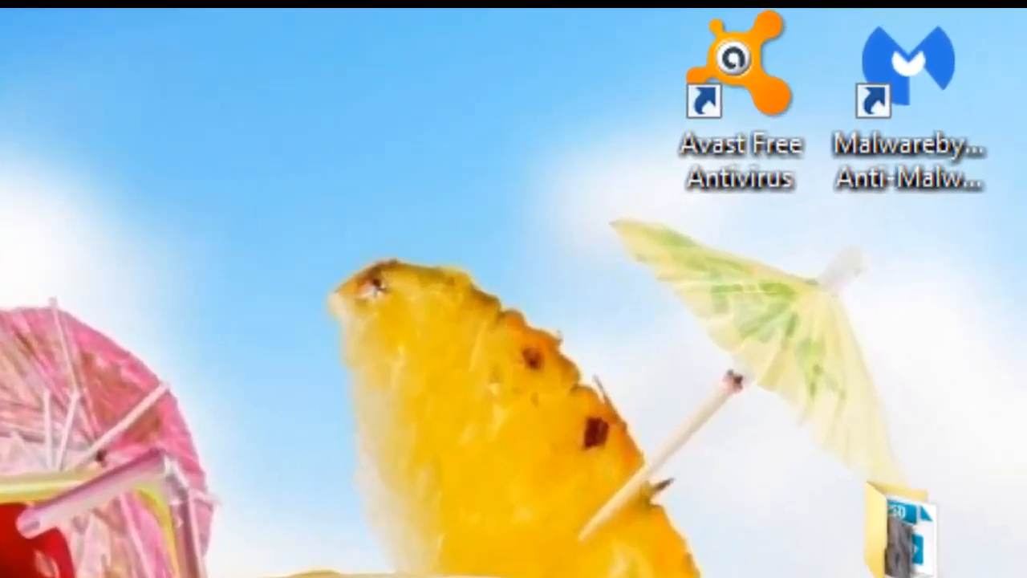
Launch Malwarebytes Anti-Malware from the desktop and dismiss the Windows colour-scheme performance prompt
left_click(908, 73)
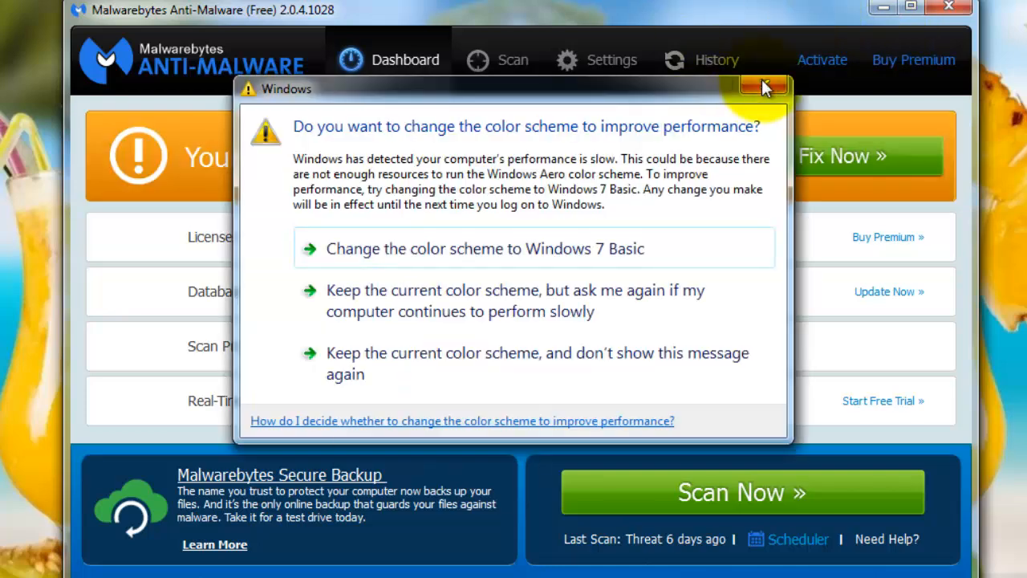
left_click(761, 87)
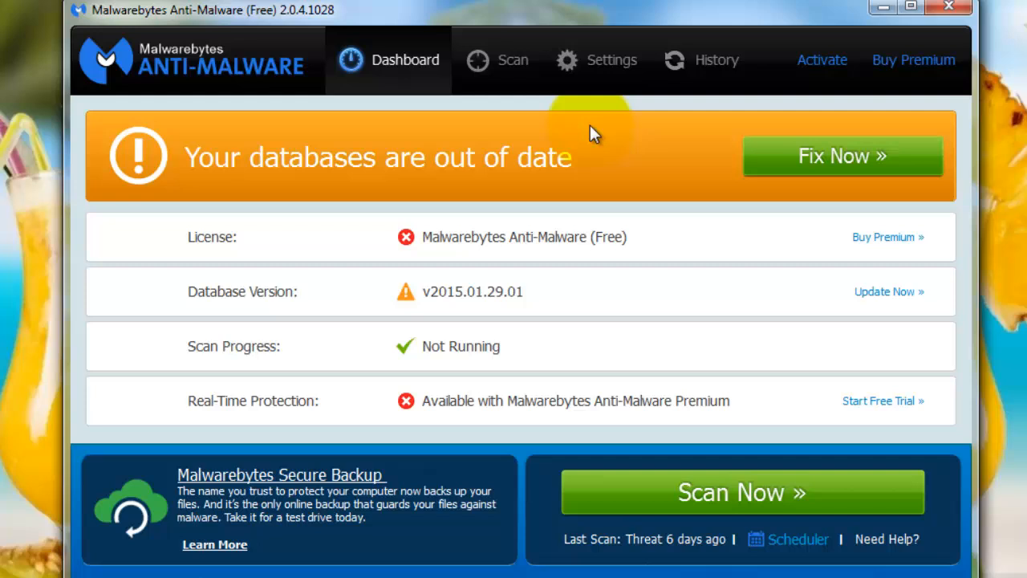
mouse_move(578, 135)
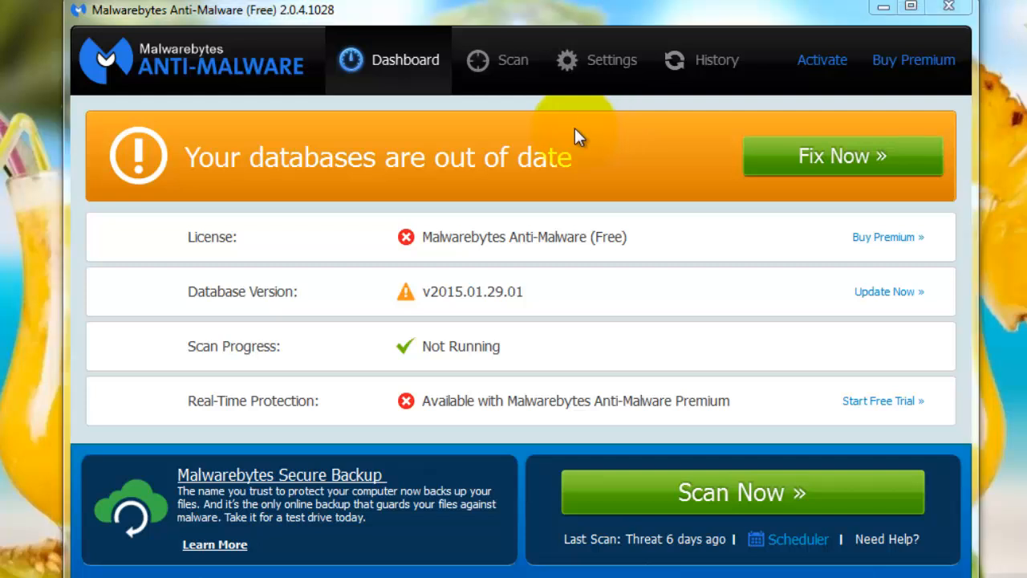
mouse_move(388, 68)
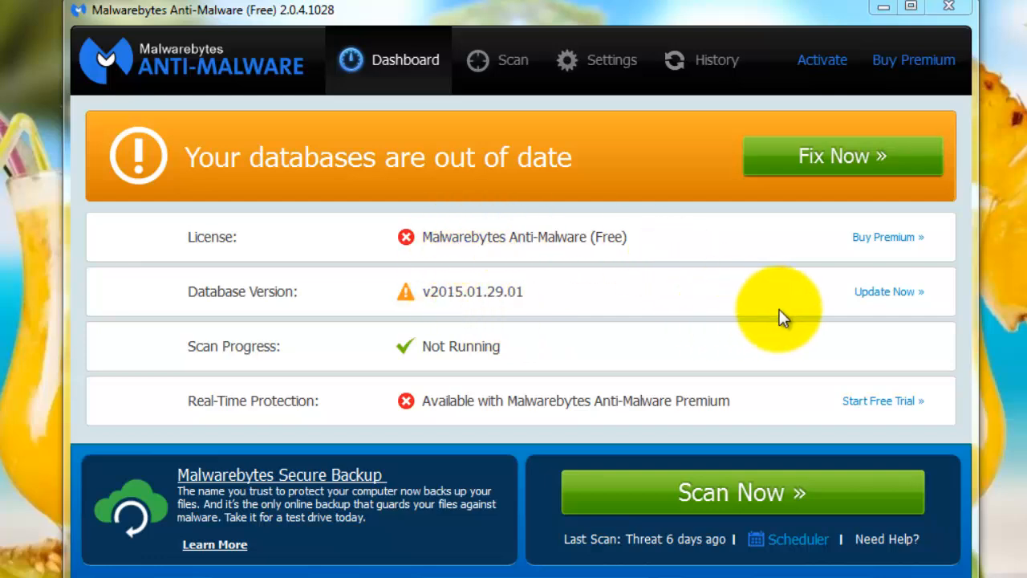
mouse_move(527, 337)
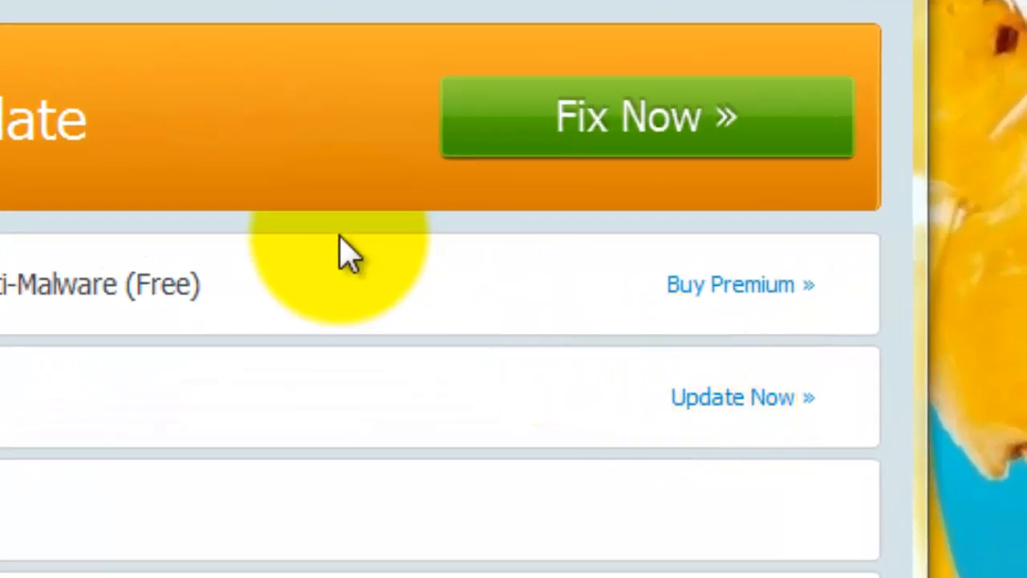
mouse_move(329, 285)
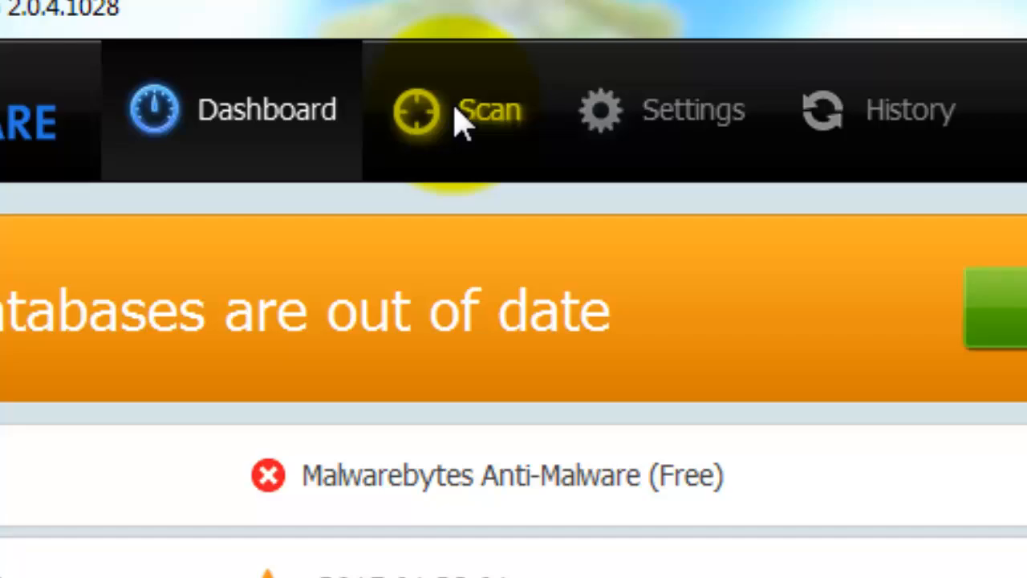
Start a Threat Scan from the Scan section with Scan Now, reaching the outdated-databases prompt
left_click(481, 110)
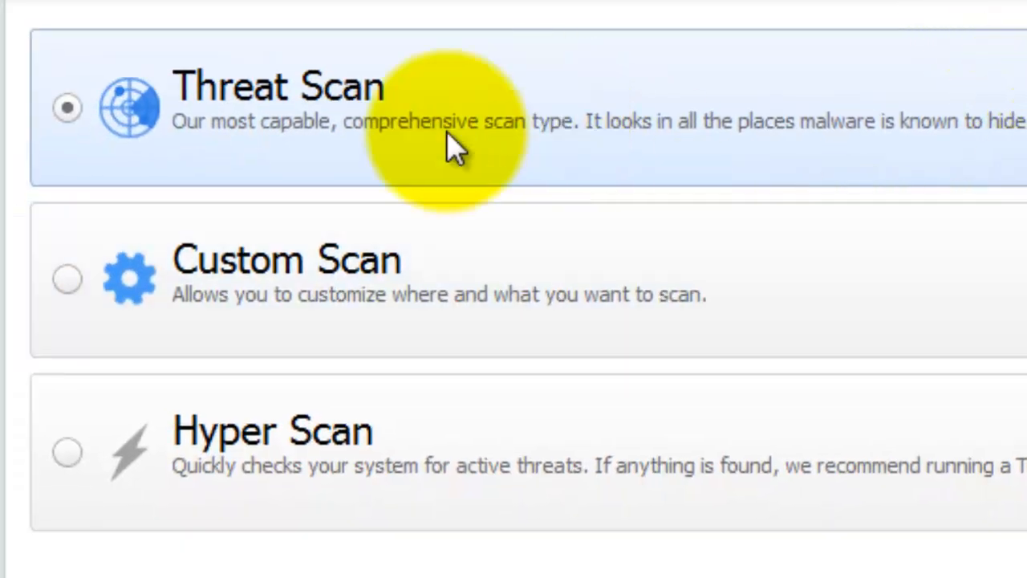
mouse_move(963, 169)
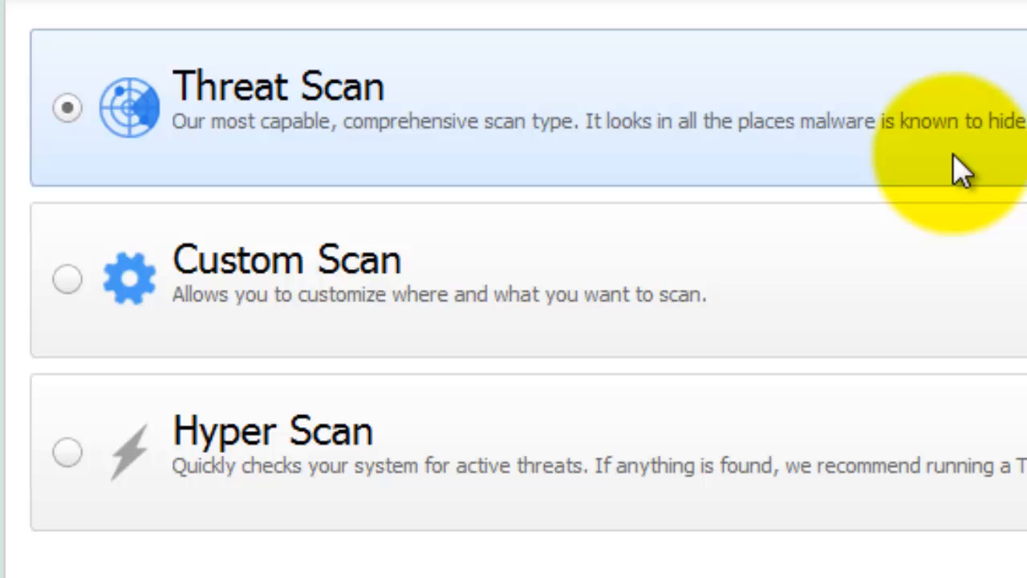
mouse_move(241, 145)
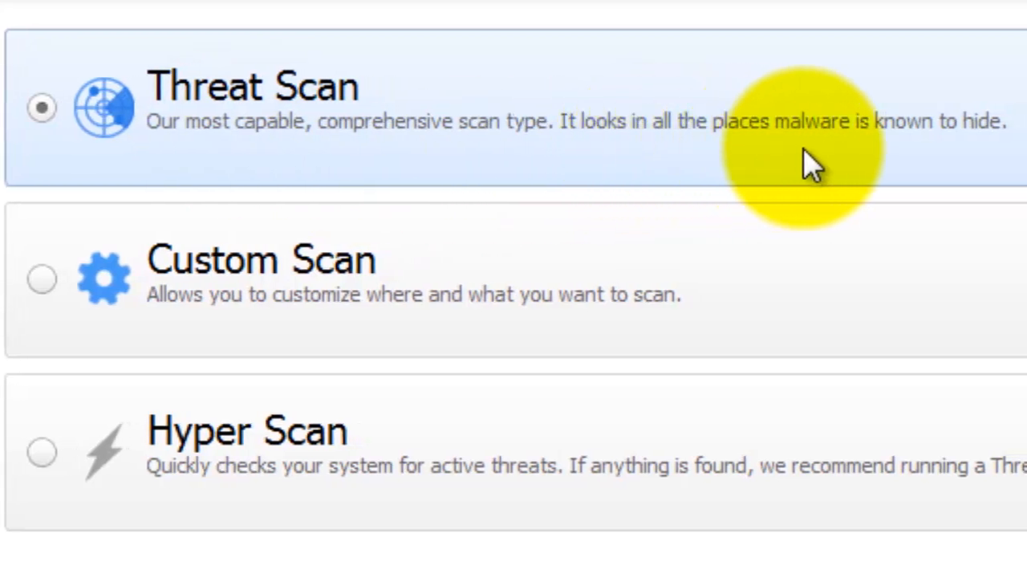
mouse_move(896, 158)
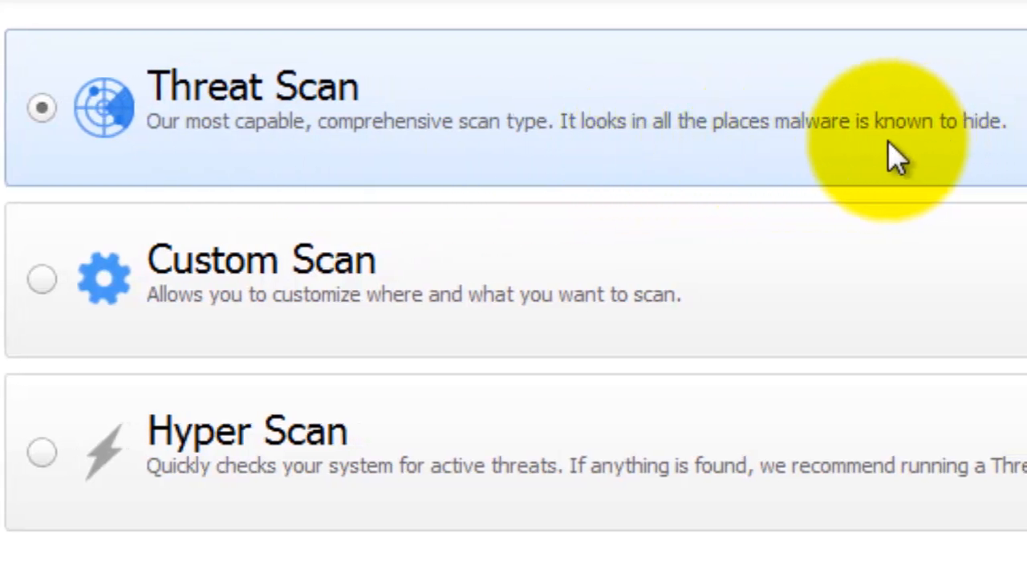
scroll("down", 3)
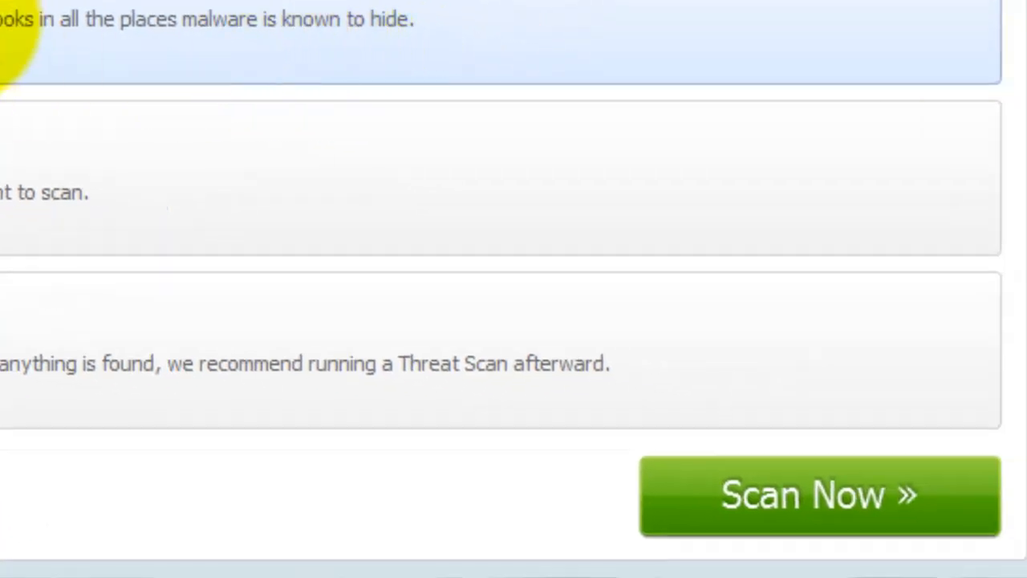
left_click(819, 494)
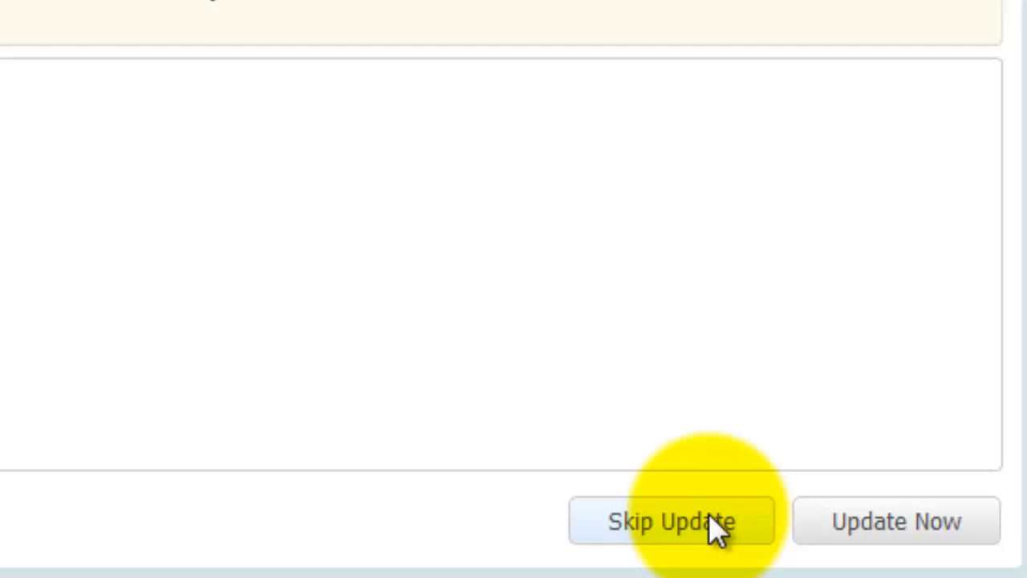
Skip the database update so the Threat Scan begins its pre-scan operations with zero detections
left_click(672, 520)
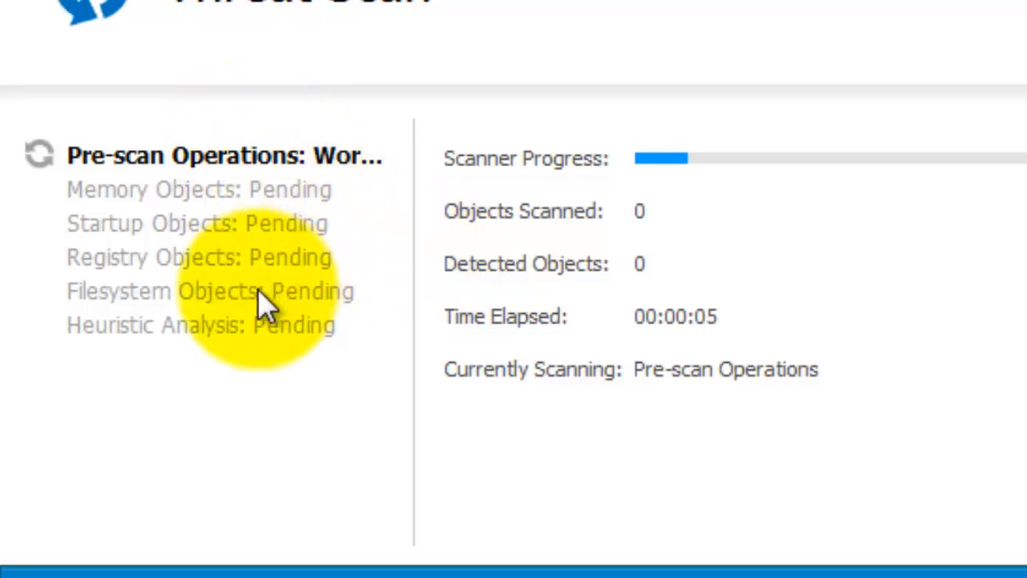
mouse_move(481, 346)
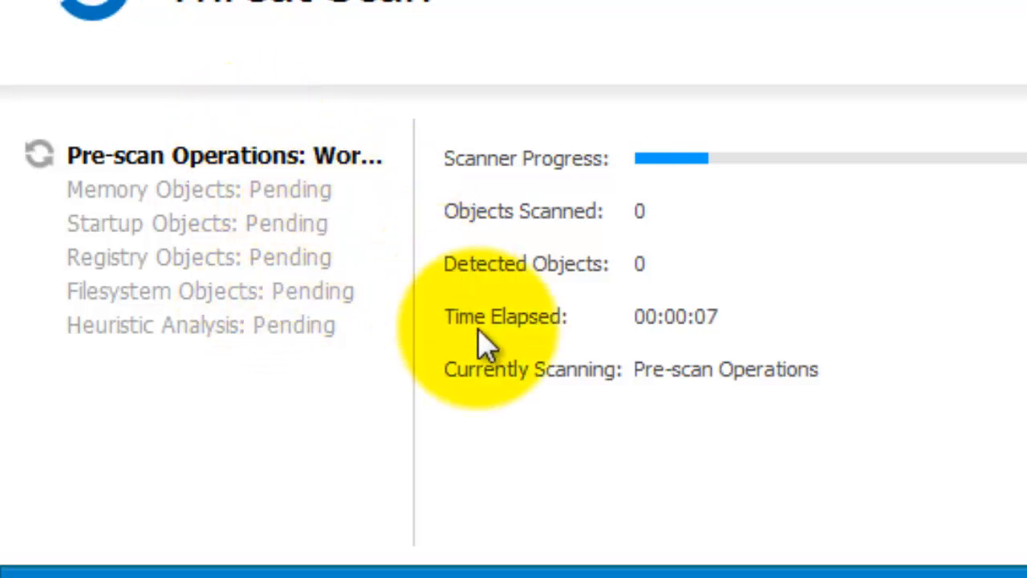
mouse_move(725, 393)
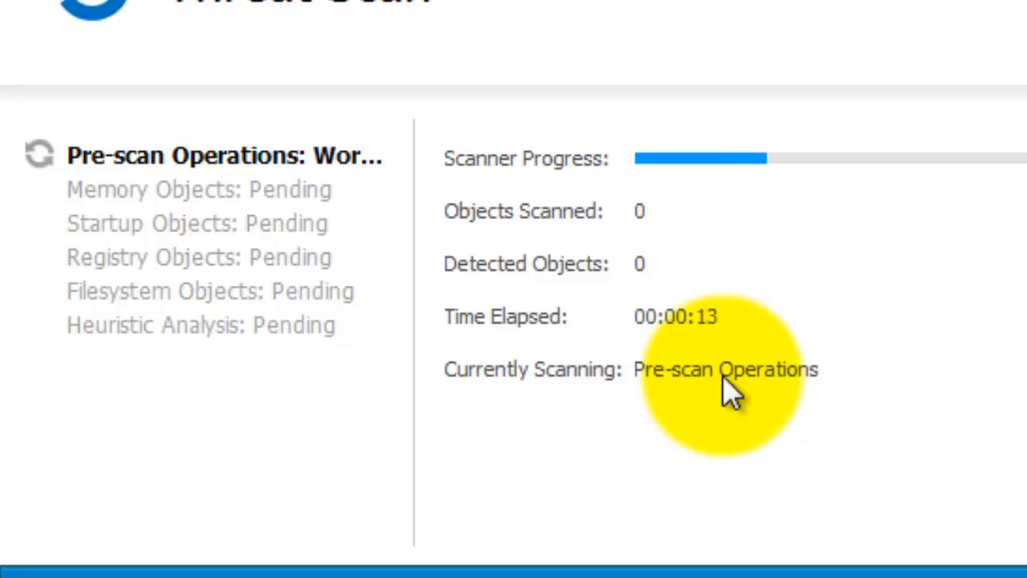
mouse_move(715, 321)
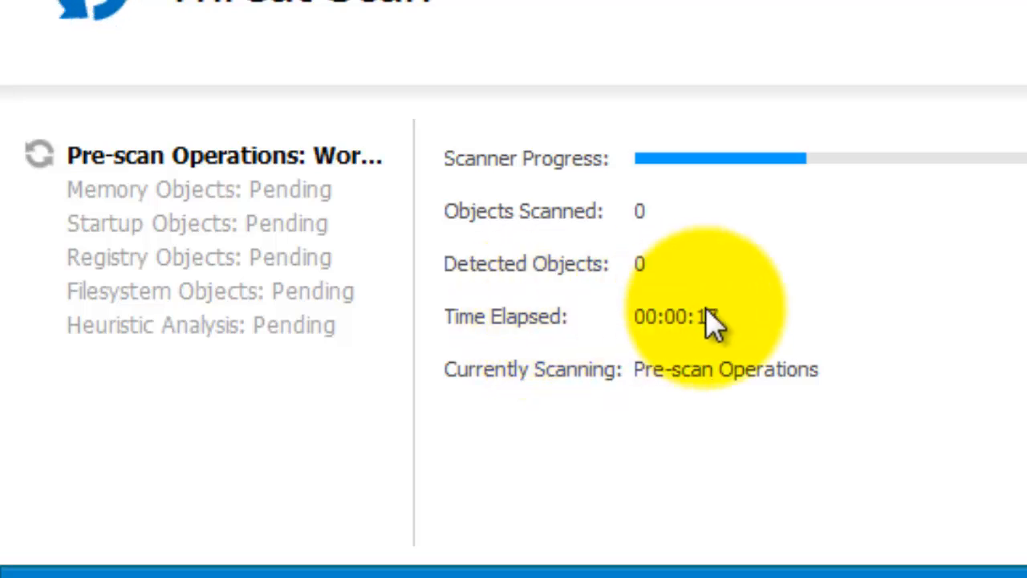
mouse_move(562, 353)
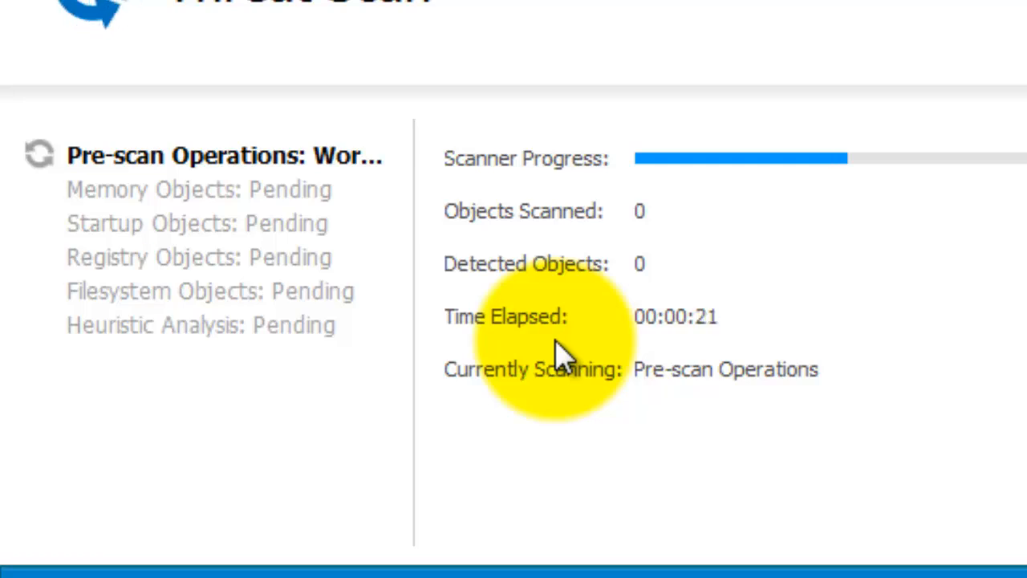
mouse_move(842, 288)
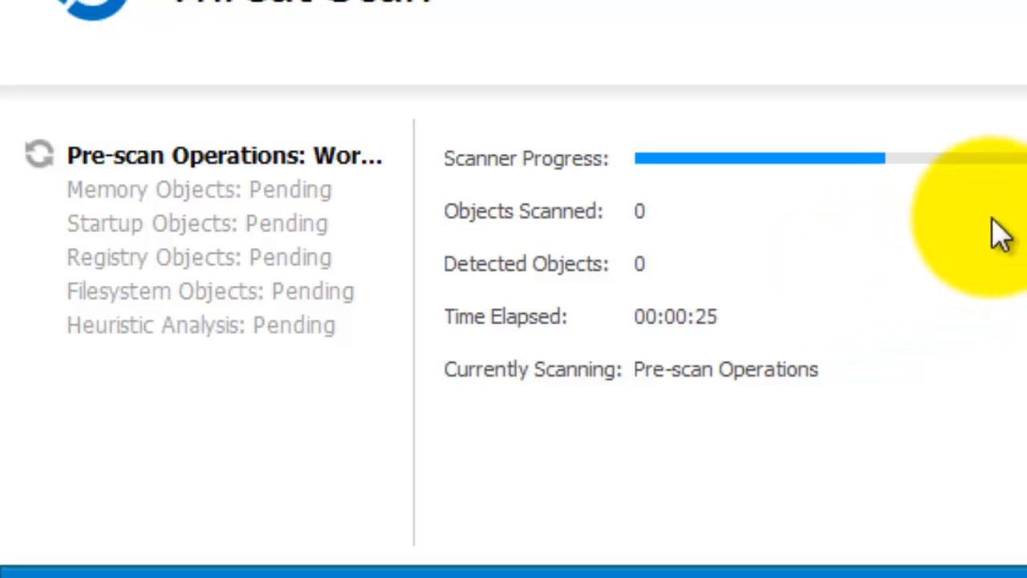
mouse_move(835, 292)
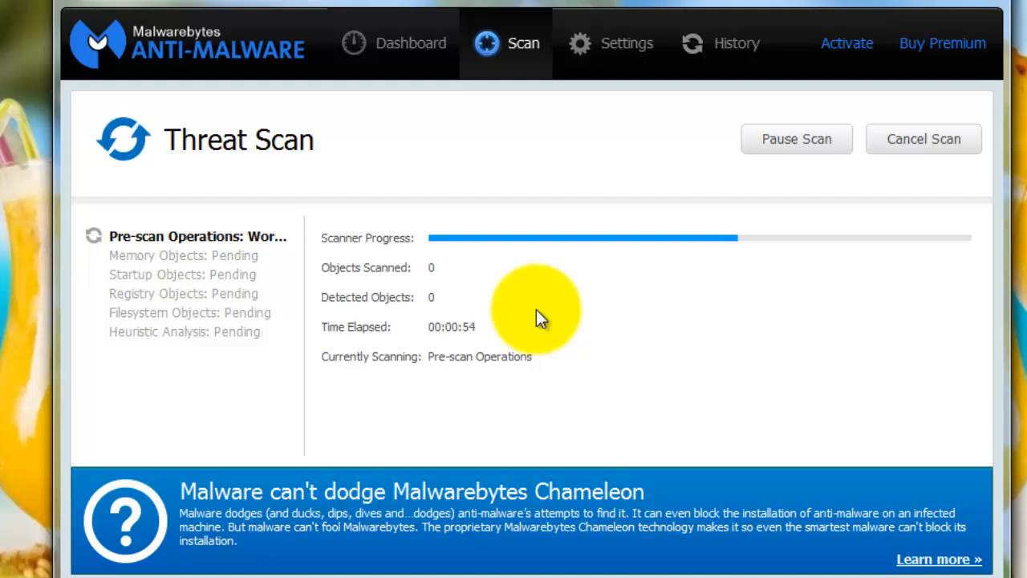
mouse_move(754, 173)
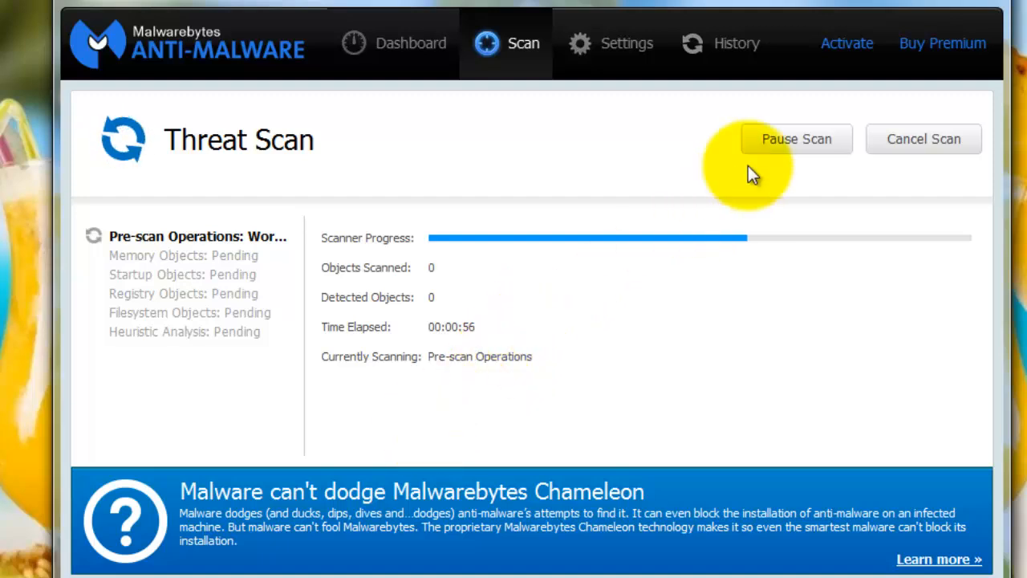